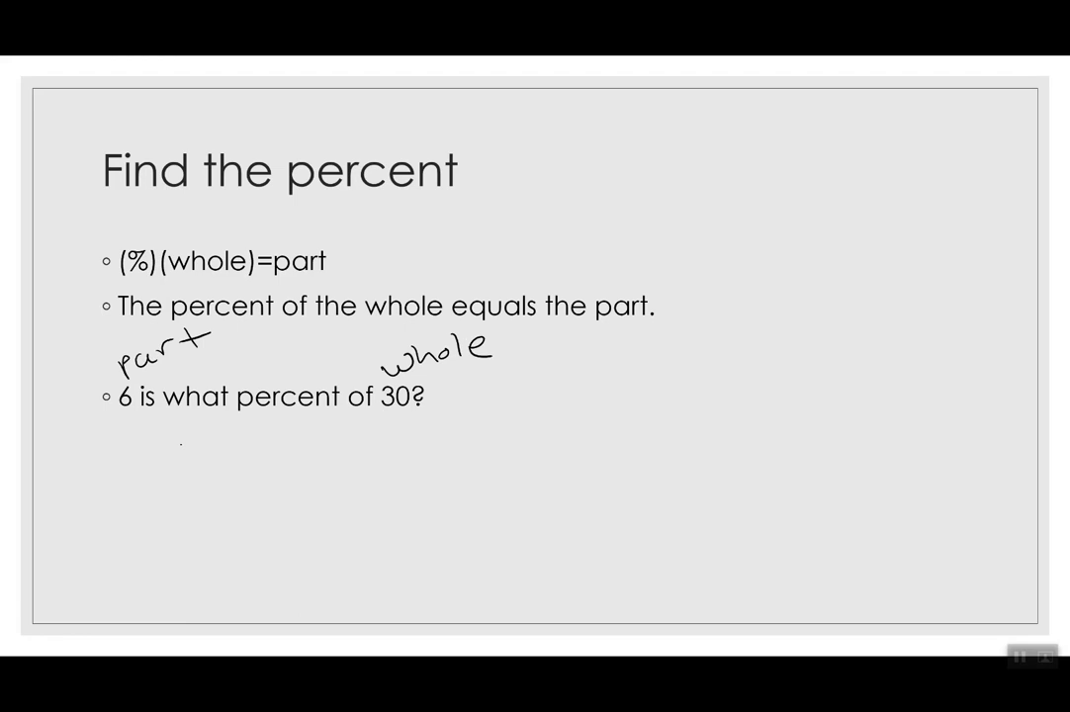
- Ink (x)(30)=6 under the question, divide both sides by 30, and start x =
left_click_drag(154, 444, 266, 445)
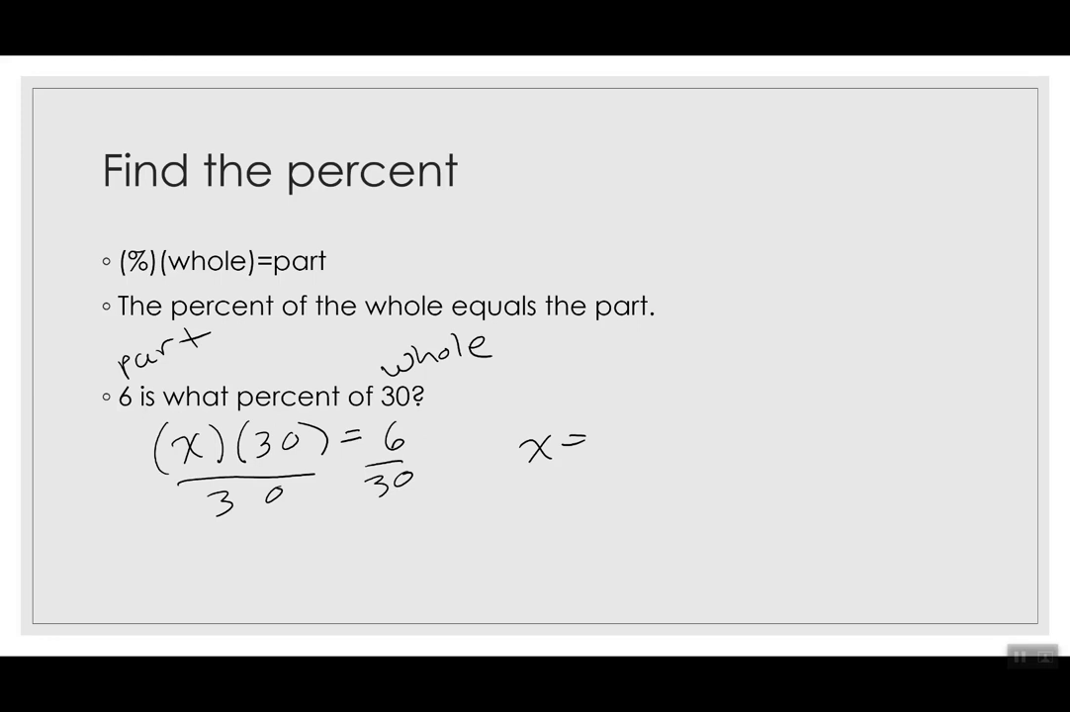
left_click_drag(593, 440, 741, 435)
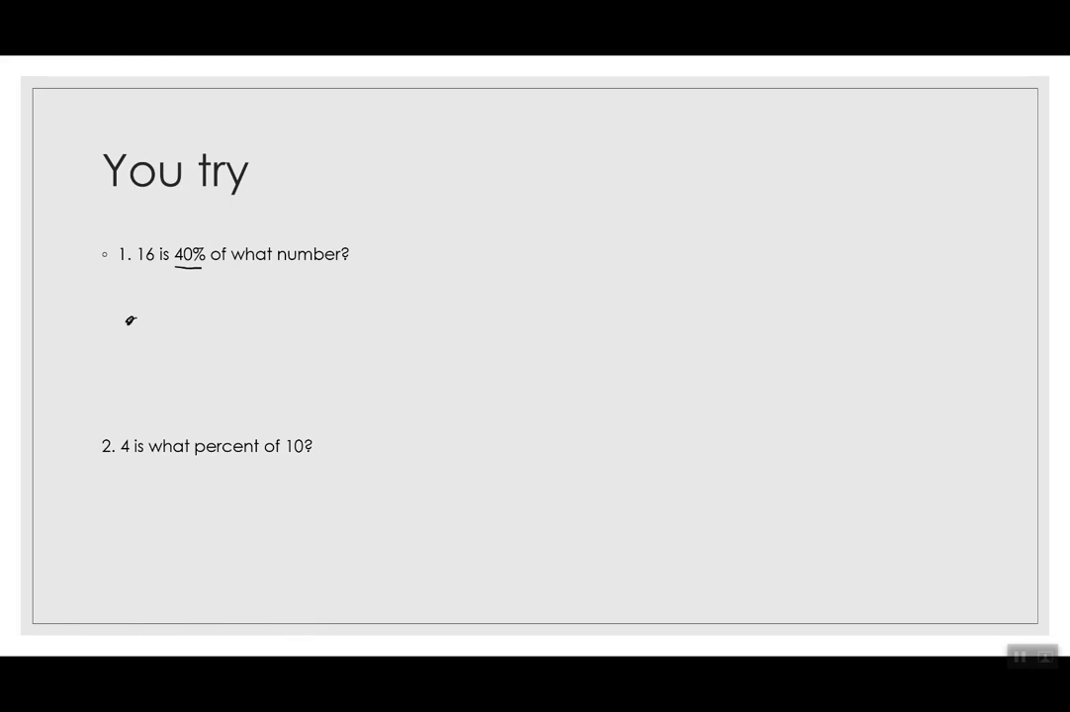
- Handwrite (.40)(x) beneath practice problem 1 on the You try slide
left_click_drag(109, 326, 207, 297)
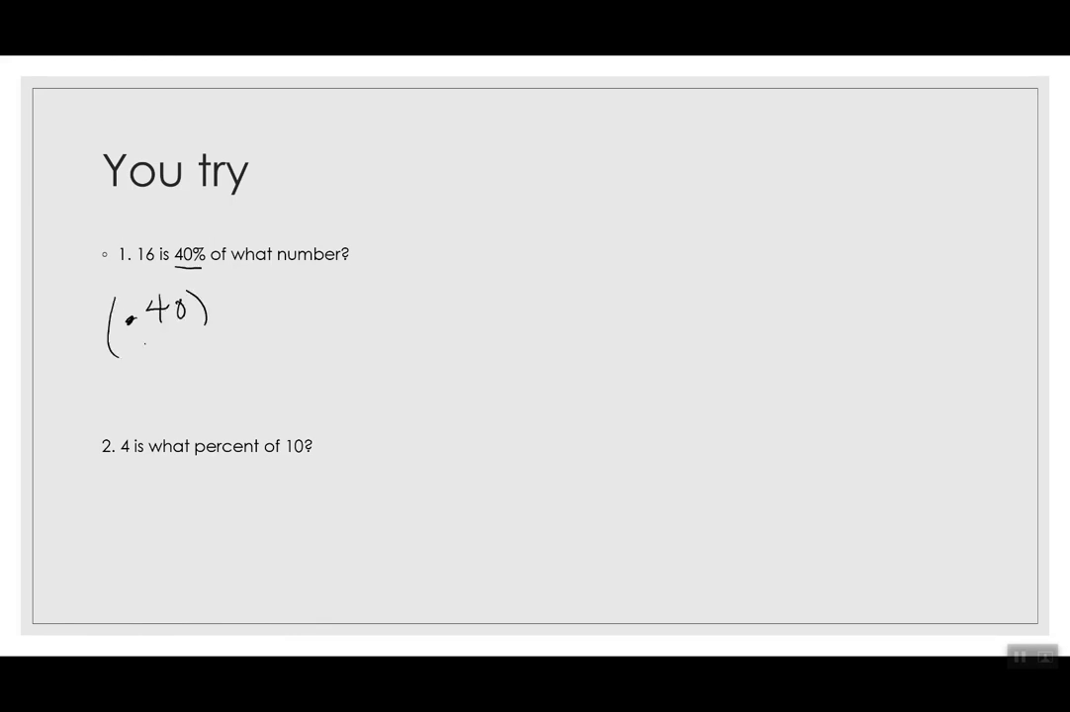
left_click_drag(218, 317, 287, 306)
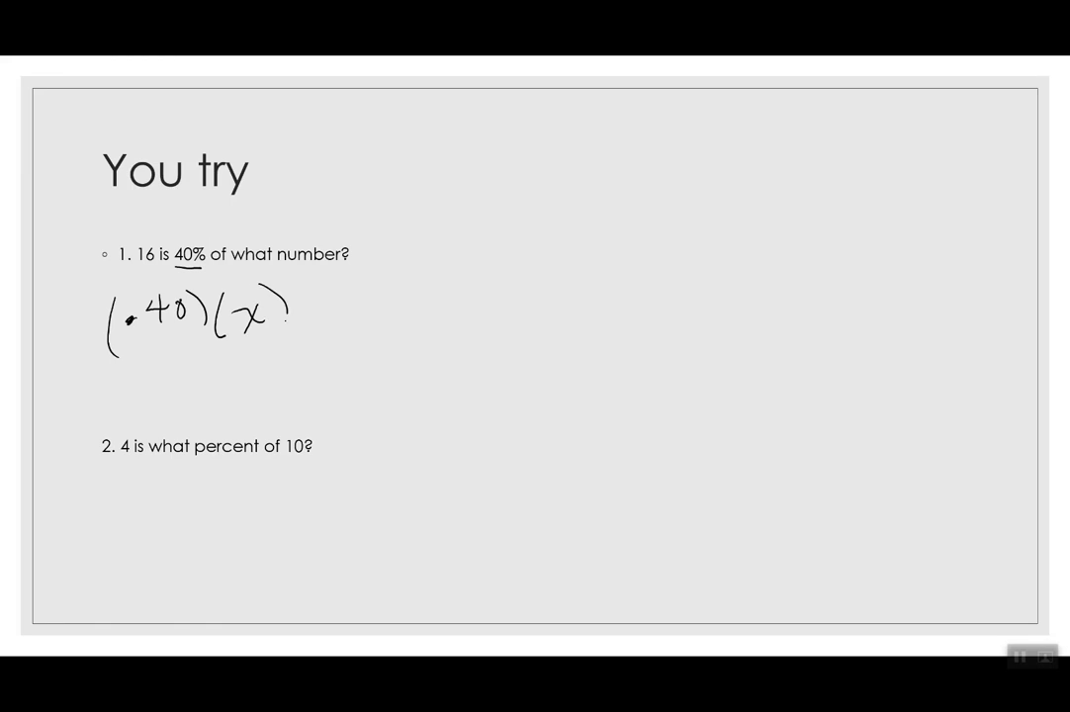